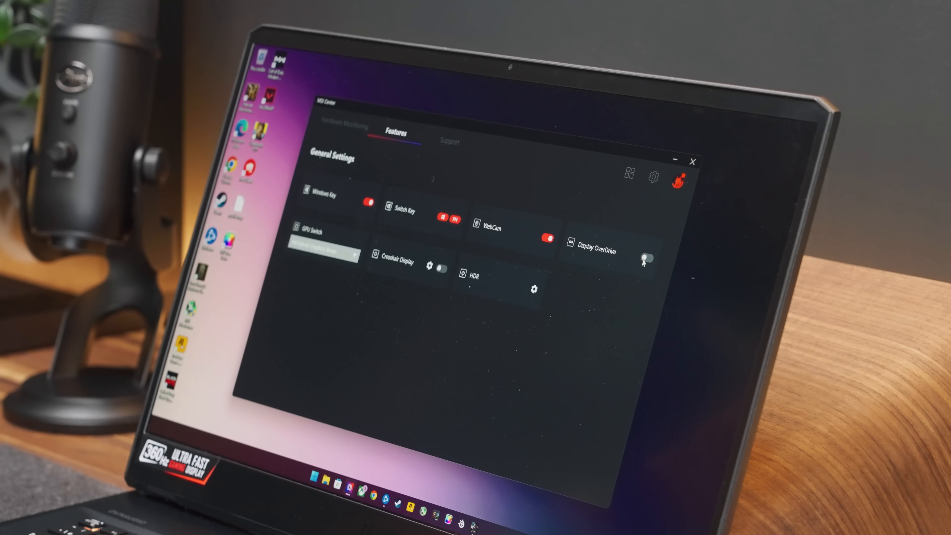
- Switch MSI Center to the hardware monitoring page with live usage, fan and temperature stats
{"action": "left_click", "coordinate": [644, 257]}
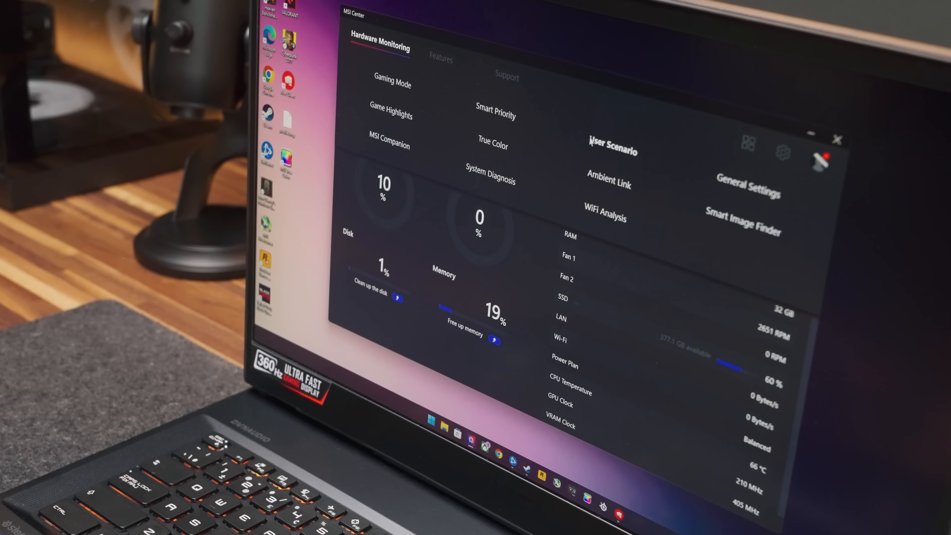
{"action": "left_click", "coordinate": [441, 58]}
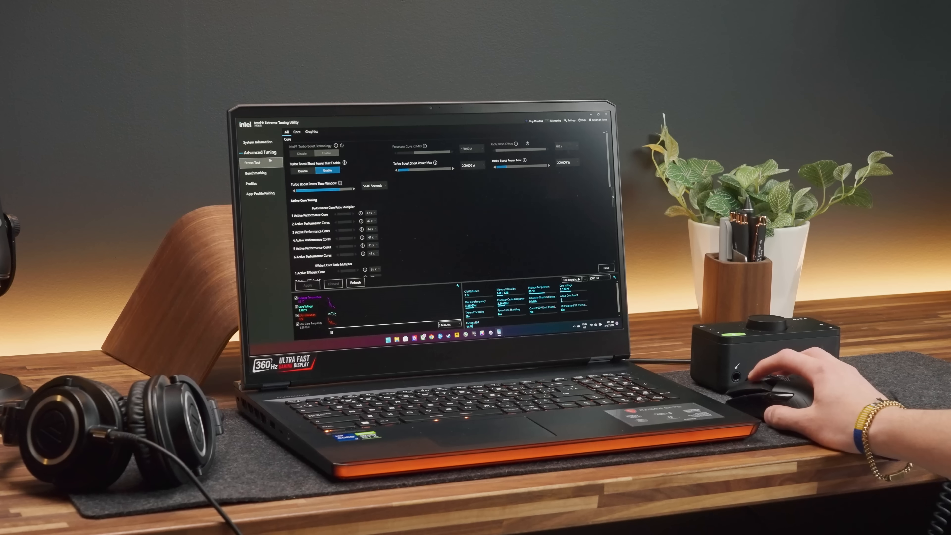
- View XTU's system information and stress test pages, then reach the BIOS Advanced settings list
{"action": "left_click", "coordinate": [254, 140]}
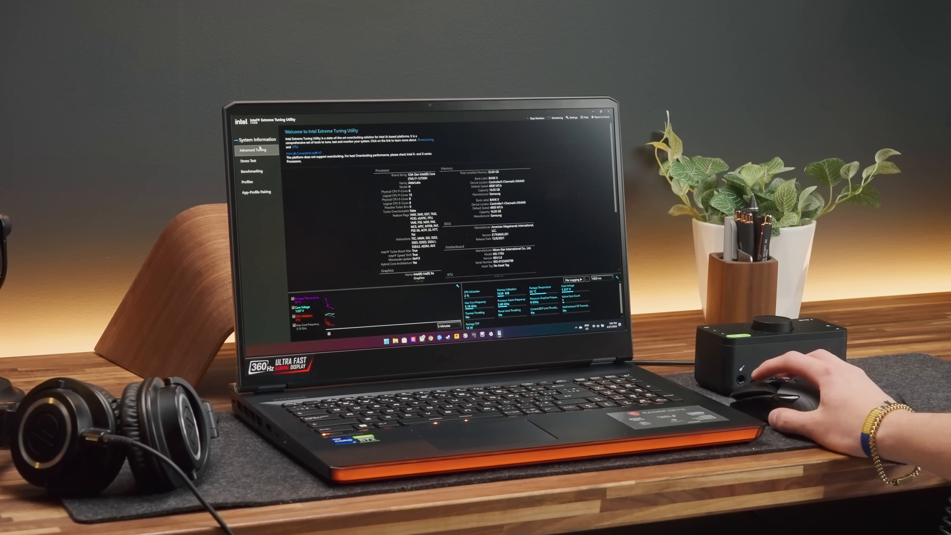
{"action": "left_click", "coordinate": [246, 160]}
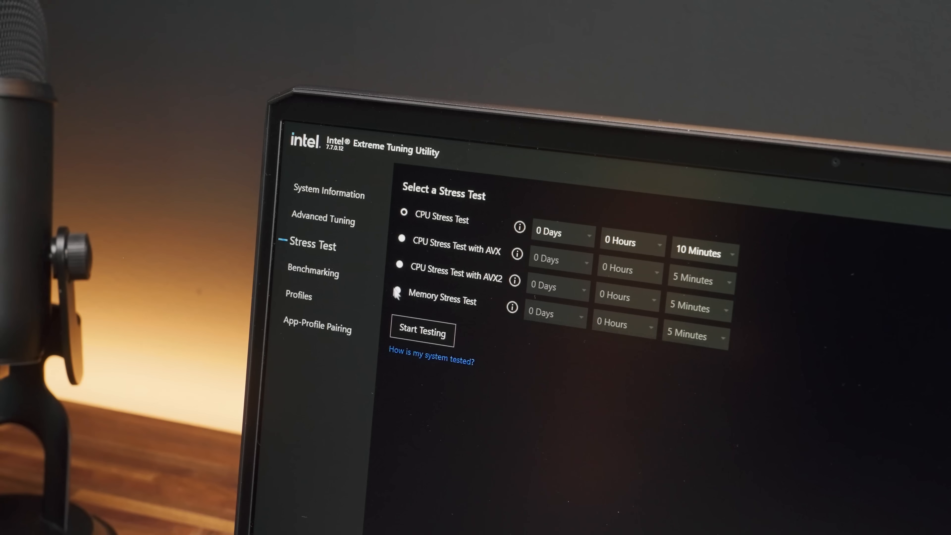
{"action": "left_click", "coordinate": [421, 332]}
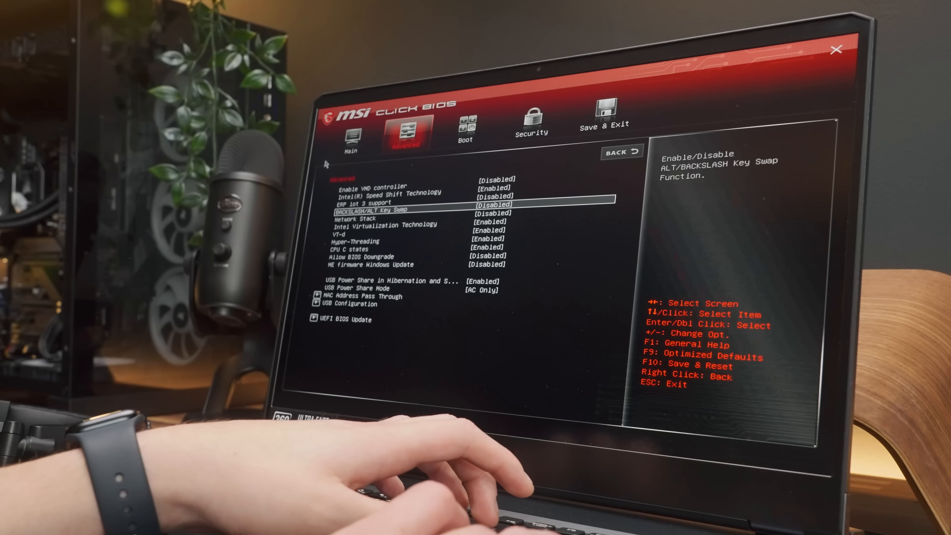
{"action": "left_click", "coordinate": [383, 224]}
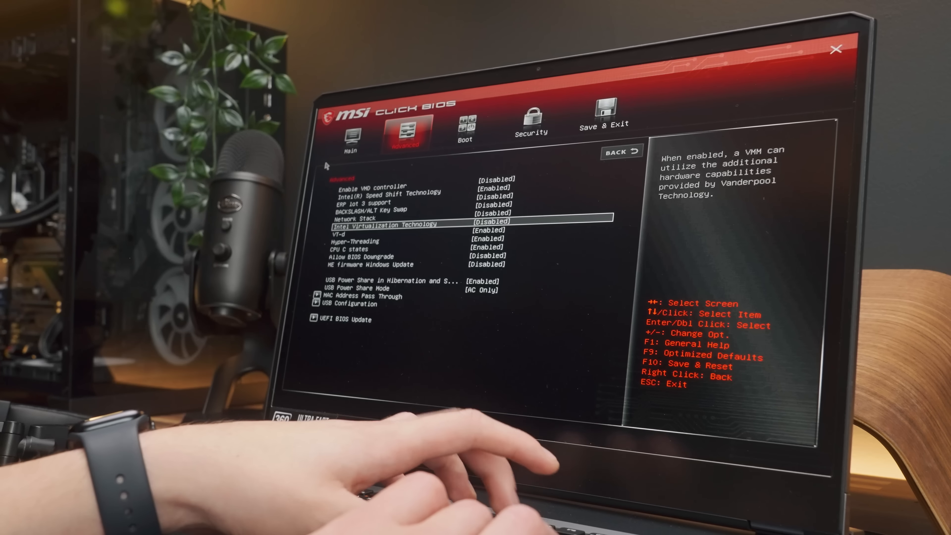